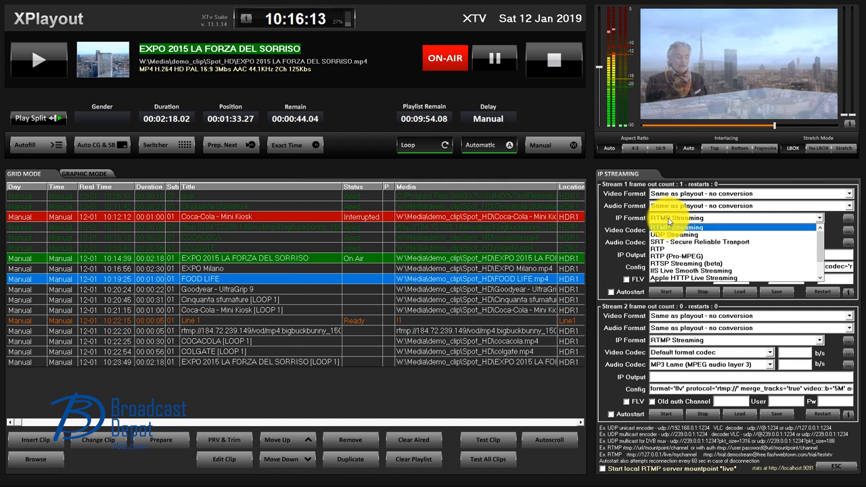
Choose RTMP Streaming as Stream 1's IP format.
{"action": "left_click", "coordinate": [674, 217]}
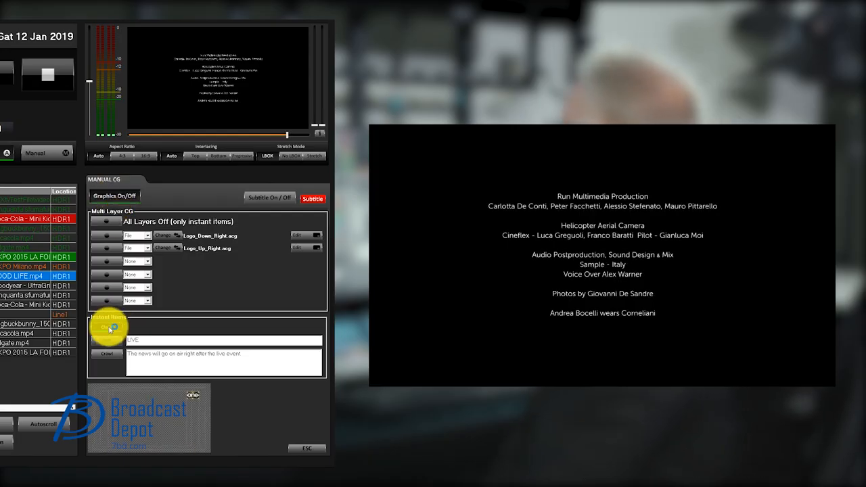
Switch the third Multi Layer CG layer to File and open the template file browser.
{"action": "left_click", "coordinate": [108, 326]}
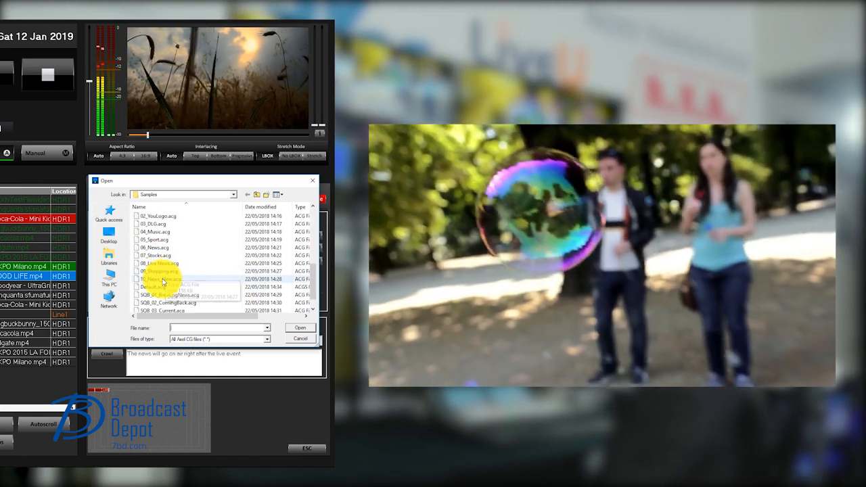
Open 08_Live News.acg from the Samples folder into the third CG layer.
{"action": "left_click", "coordinate": [159, 263]}
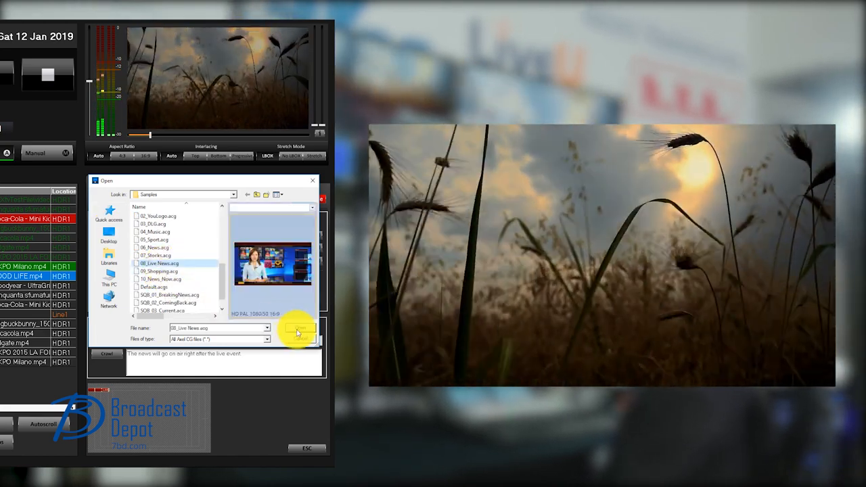
{"action": "left_click", "coordinate": [299, 328]}
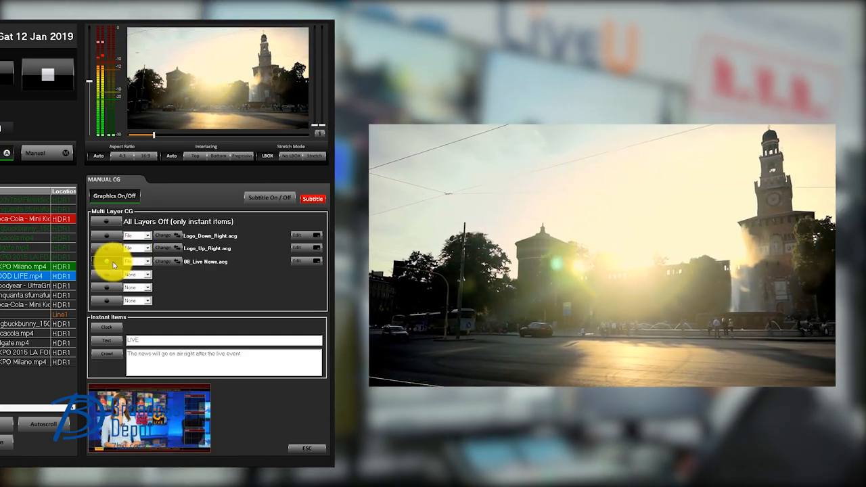